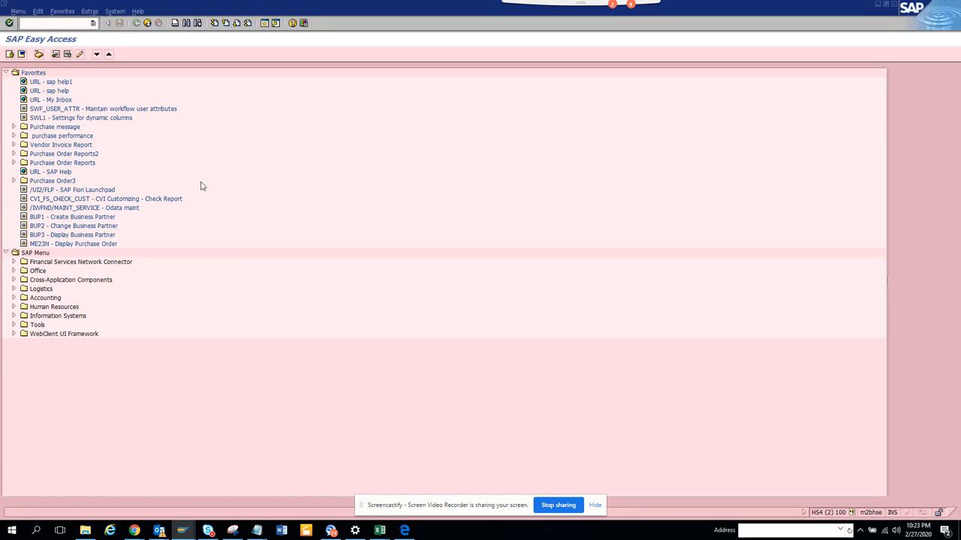
text(/nm)
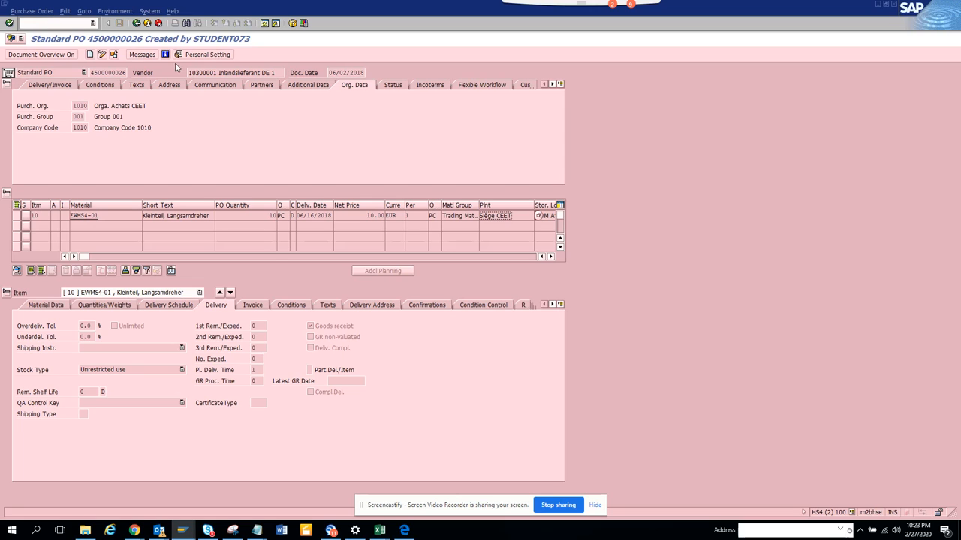
Enable Display key in Personal Setting so plant and material group show as codes like 1010 and L001.
click(207, 54)
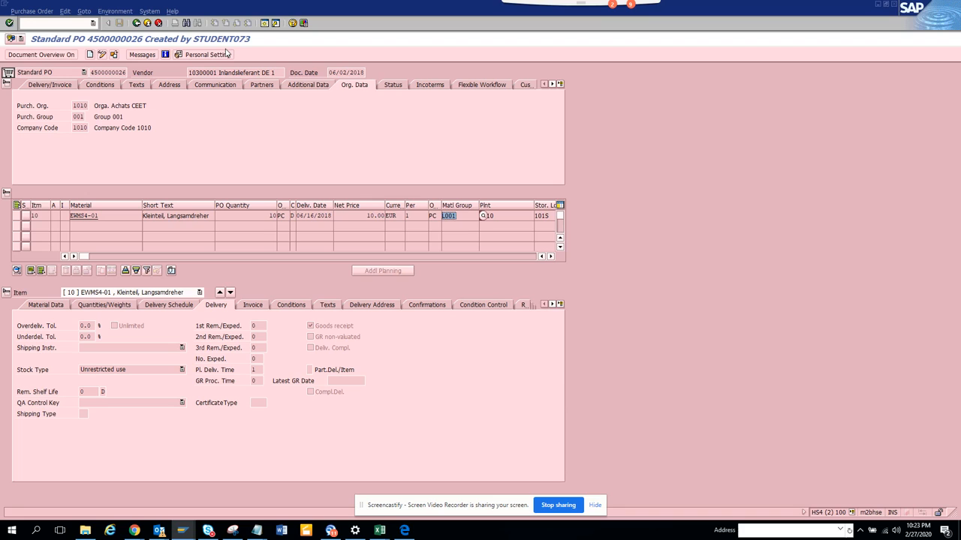
Disable Display key in Personal Setting so plant and material group show as descriptions again.
click(201, 54)
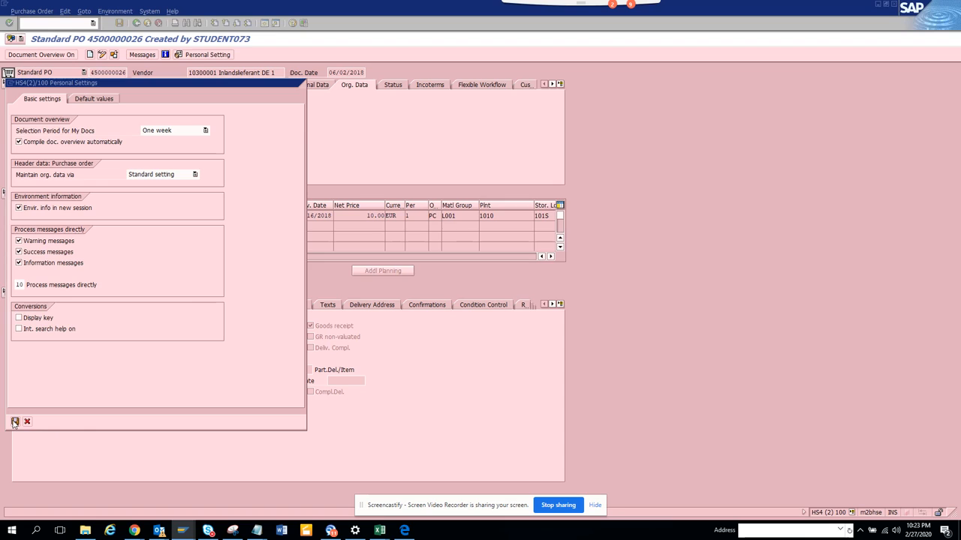
click(15, 421)
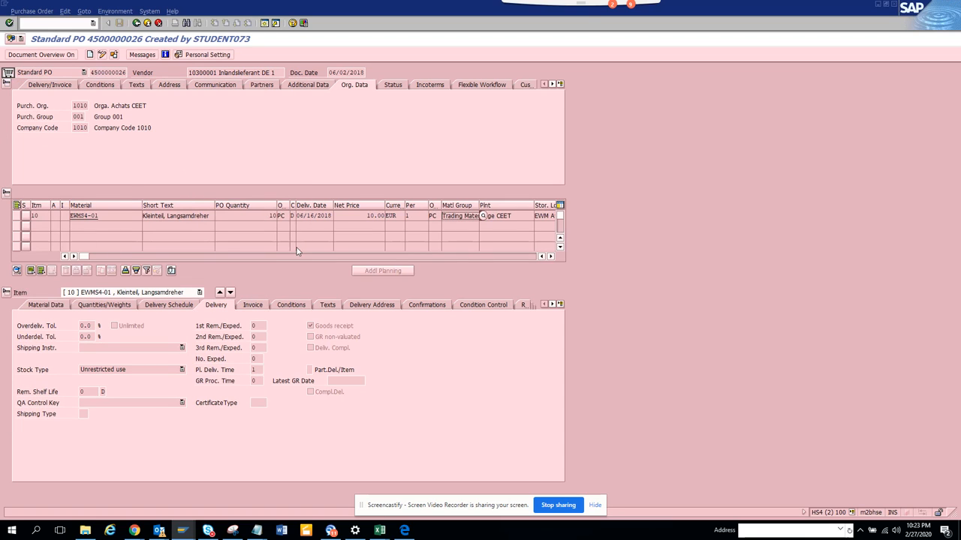
mouse_move(561, 382)
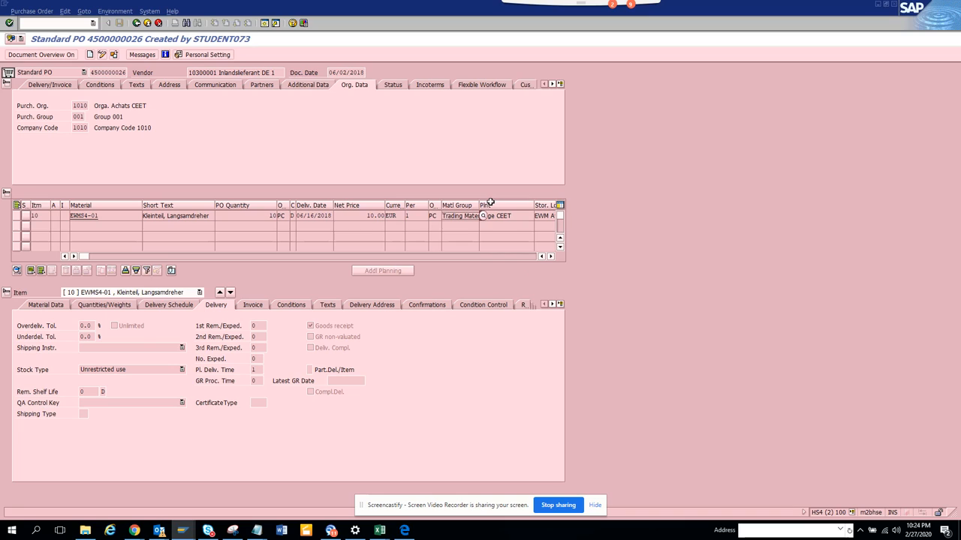
mouse_move(570, 417)
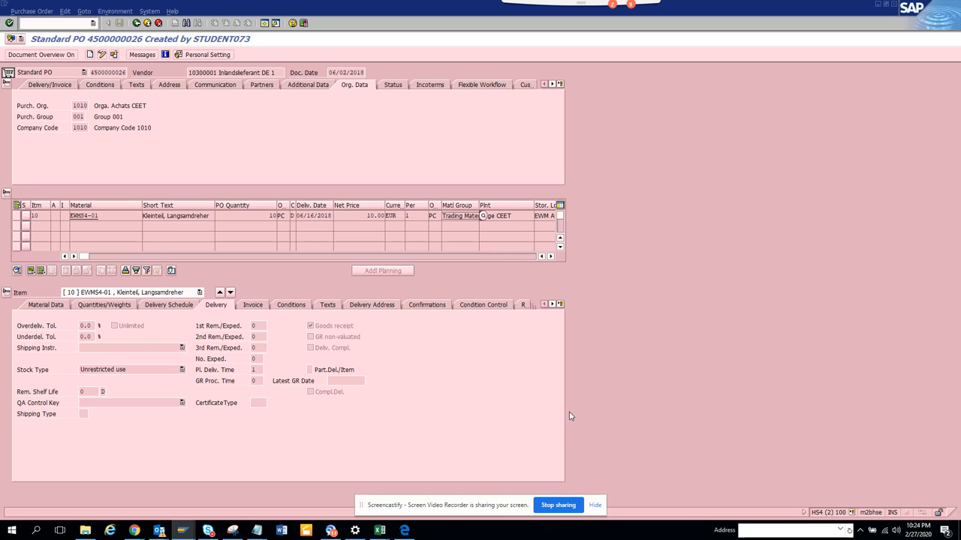
mouse_move(570, 478)
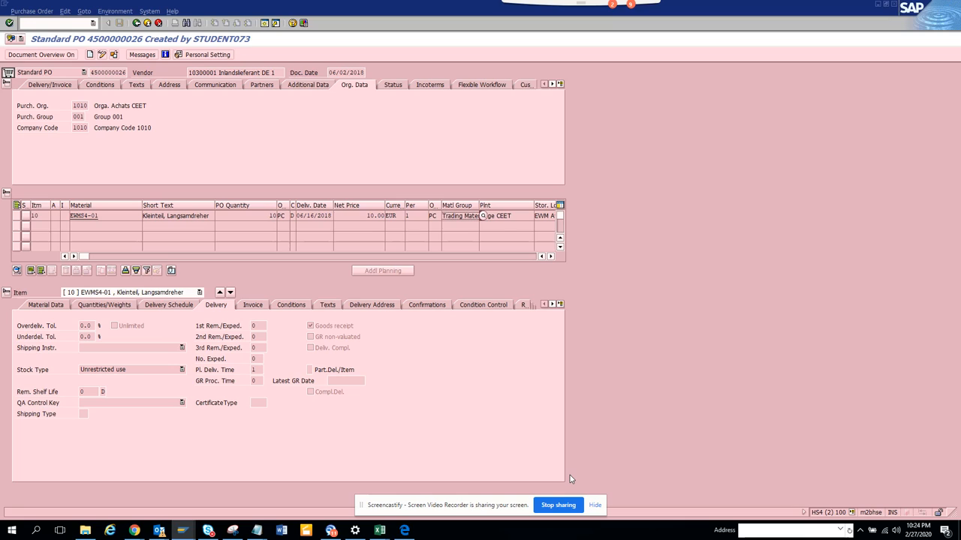